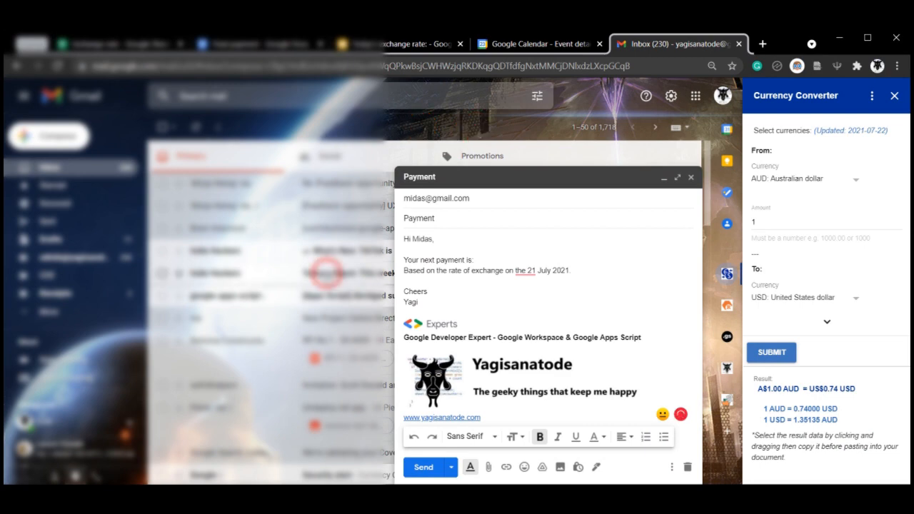
{"action": "mouse_move", "coordinate": [352, 252]}
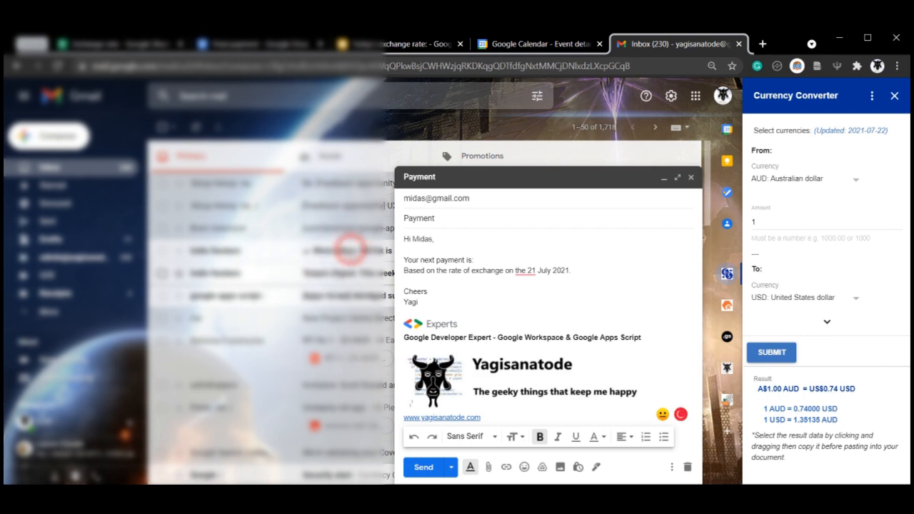
- Switch through the Today's exchange rate presentation, Final payment document and Exchange rate spreadsheet
{"action": "left_click", "coordinate": [539, 43]}
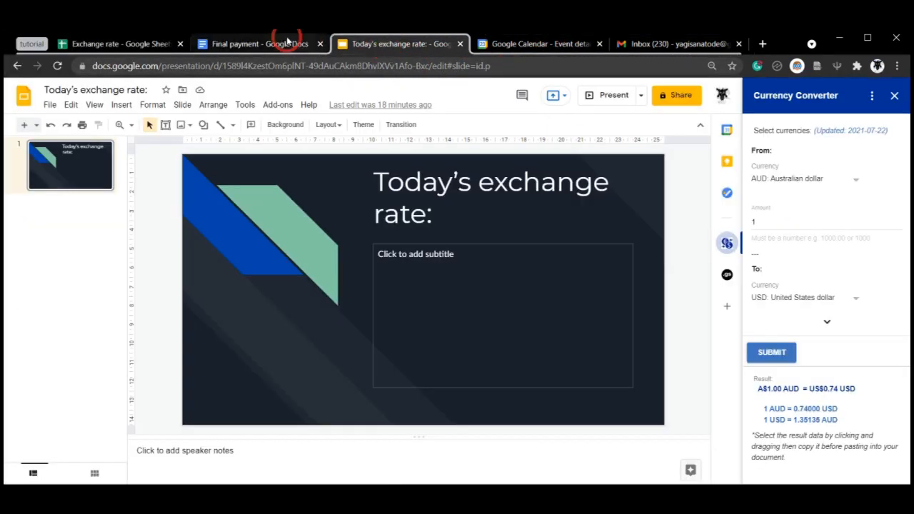
{"action": "left_click", "coordinate": [257, 44]}
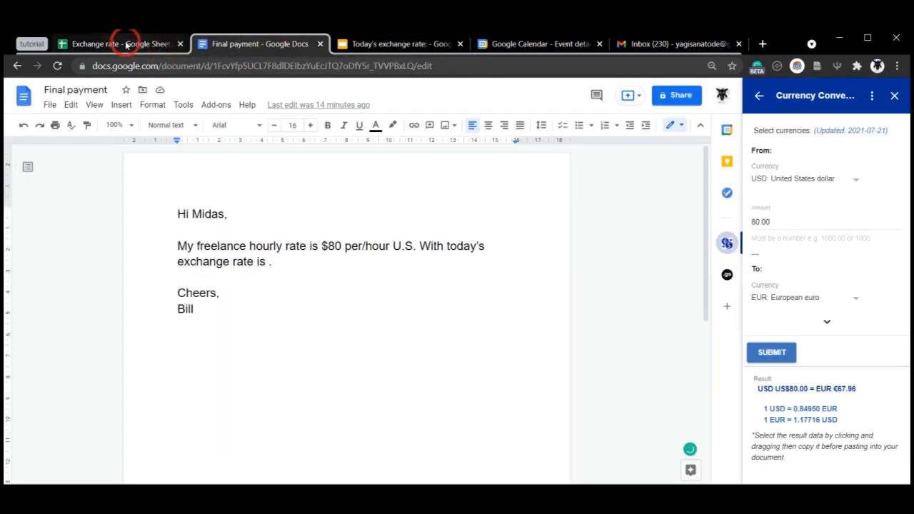
{"action": "left_click", "coordinate": [114, 44]}
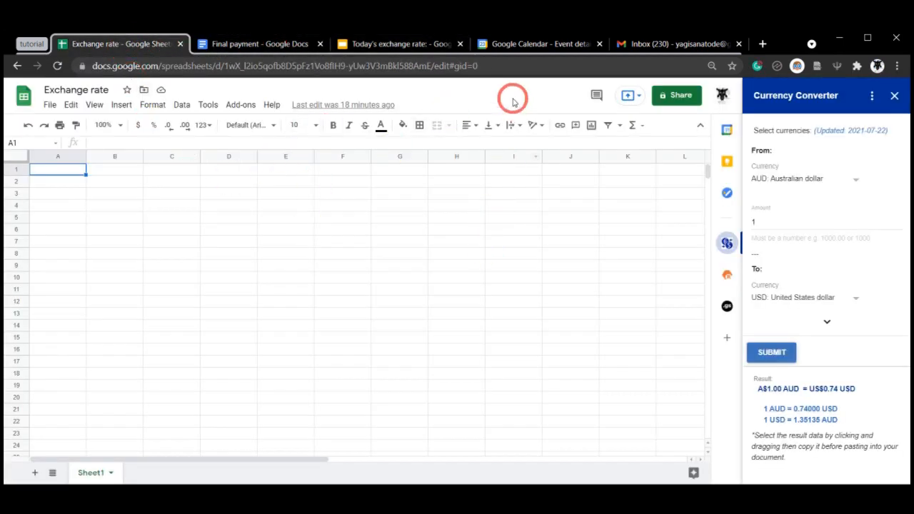
{"action": "mouse_move", "coordinate": [897, 129]}
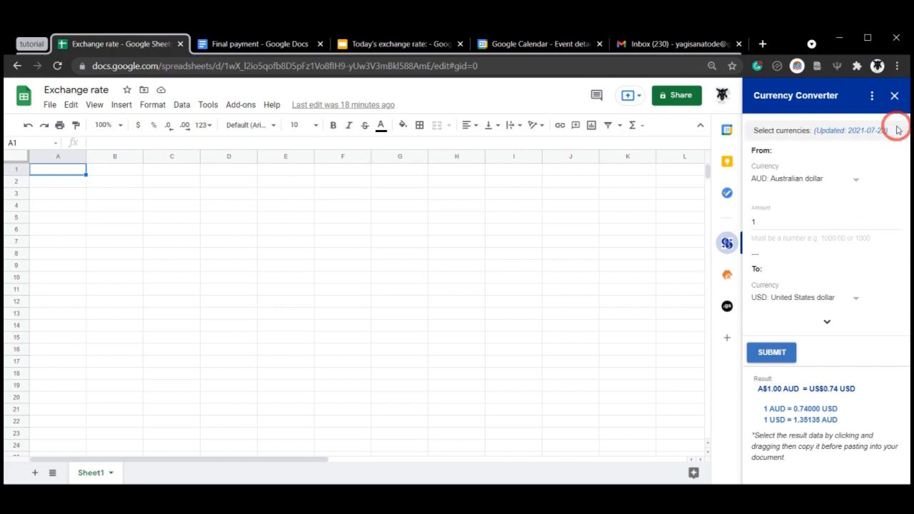
{"action": "mouse_move", "coordinate": [897, 130]}
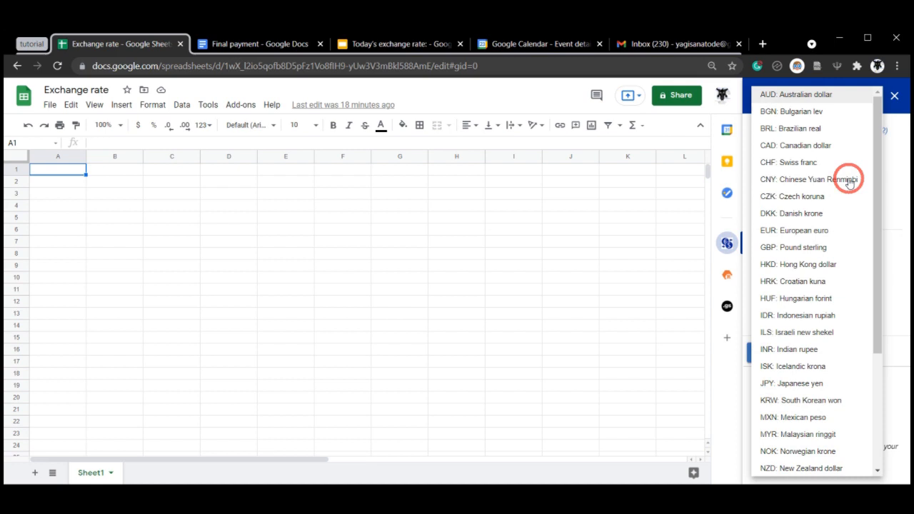
{"action": "mouse_move", "coordinate": [839, 102]}
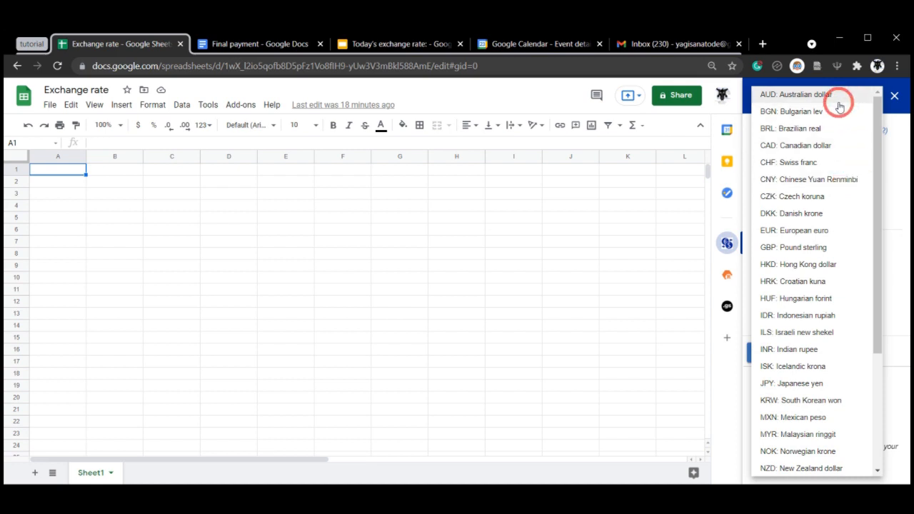
- Scroll through the source-currency list shown over the spreadsheet
{"action": "scroll", "scroll_direction": "down", "scroll_amount": 3}
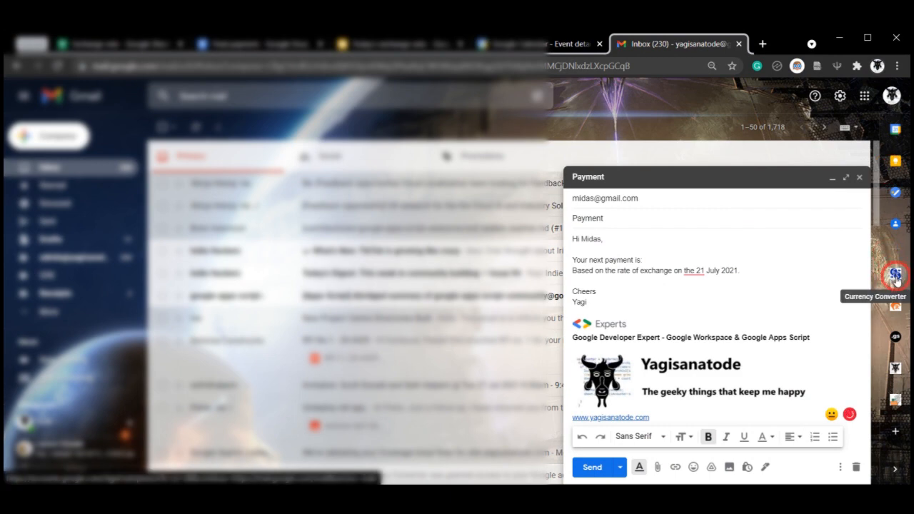
- Open Currency Converter beside the Payment draft and scroll the list to US dollar
{"action": "left_click", "coordinate": [896, 275]}
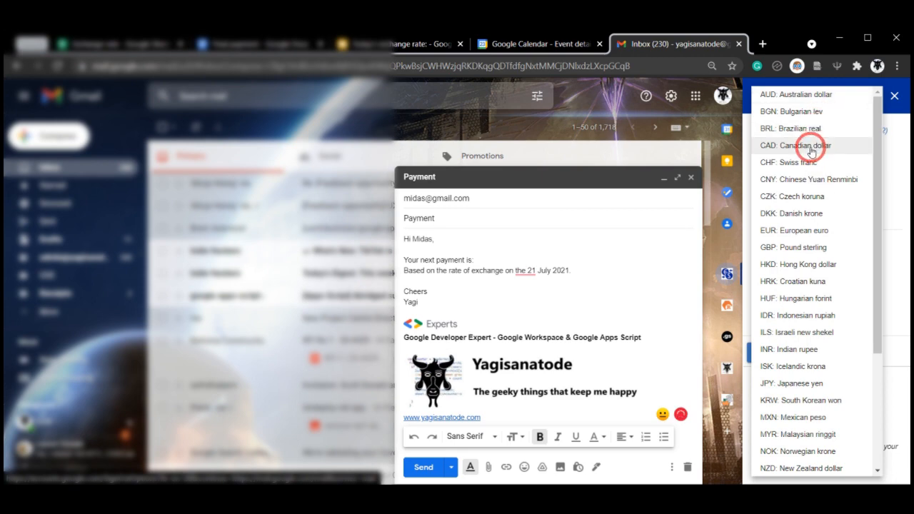
{"action": "mouse_move", "coordinate": [795, 230]}
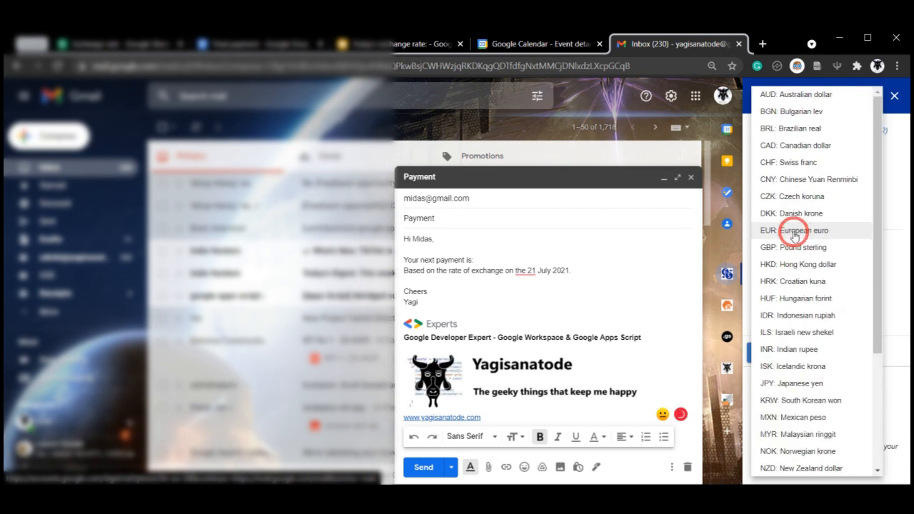
{"action": "scroll", "scroll_direction": "down", "scroll_amount": 3}
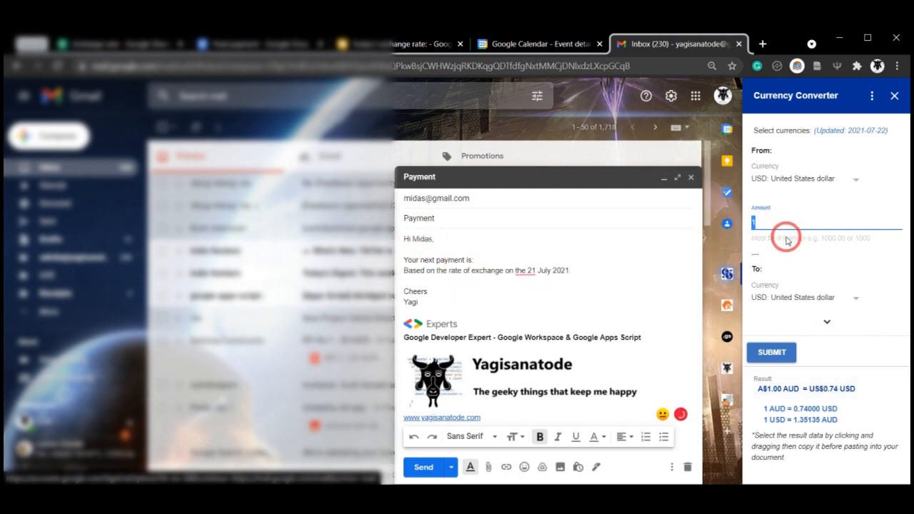
- Convert 2384.43 to European euro and submit, giving €2,024.99
{"action": "type", "text": "23"}
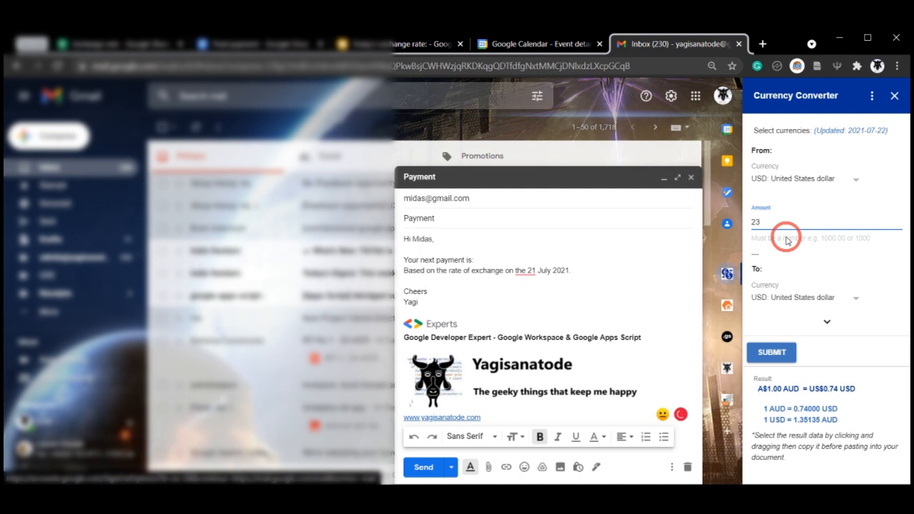
{"action": "type", "text": "84"}
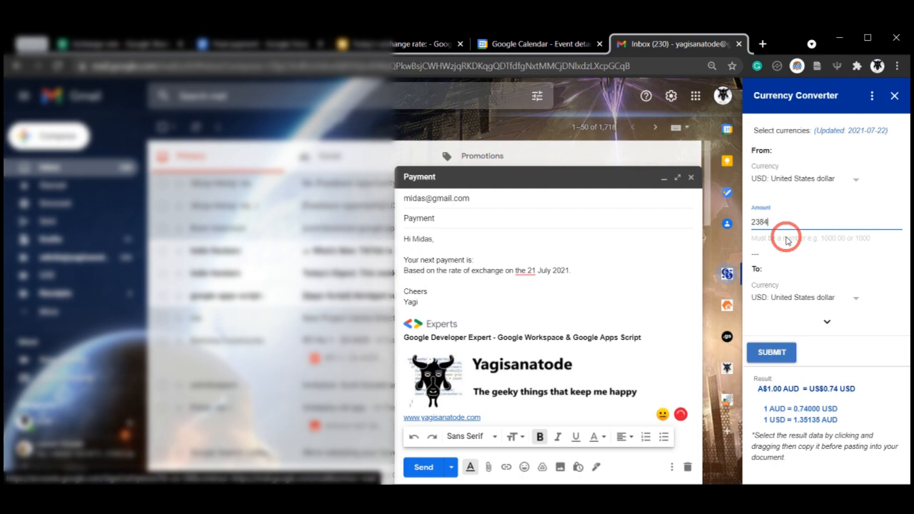
{"action": "type", "text": ".43"}
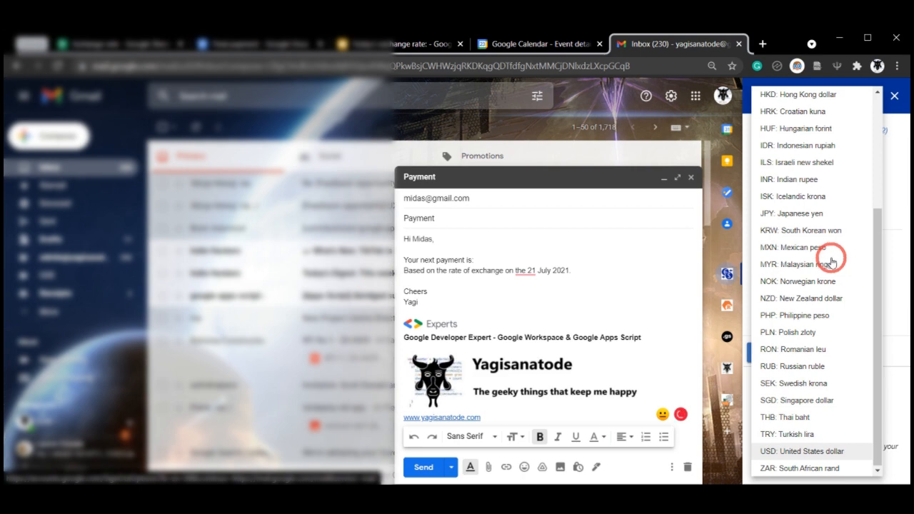
{"action": "scroll", "scroll_direction": "up", "scroll_amount": 3}
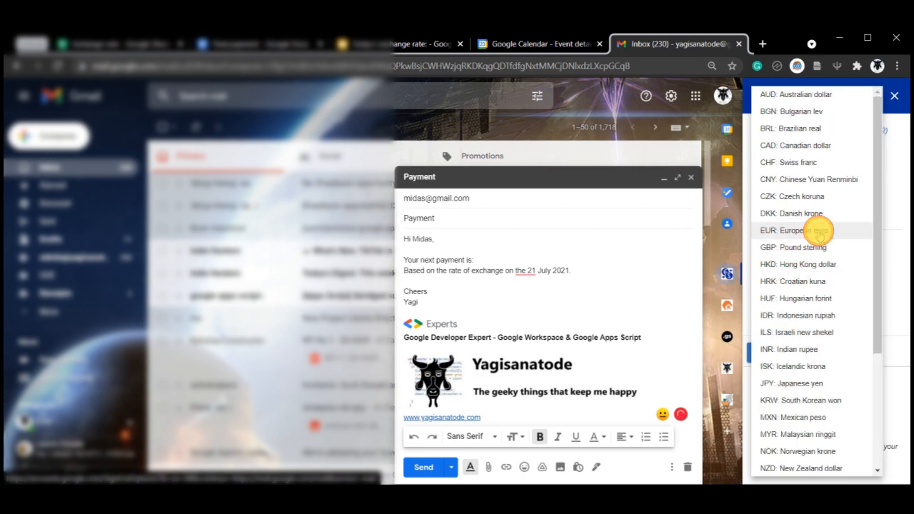
{"action": "left_click", "coordinate": [786, 230]}
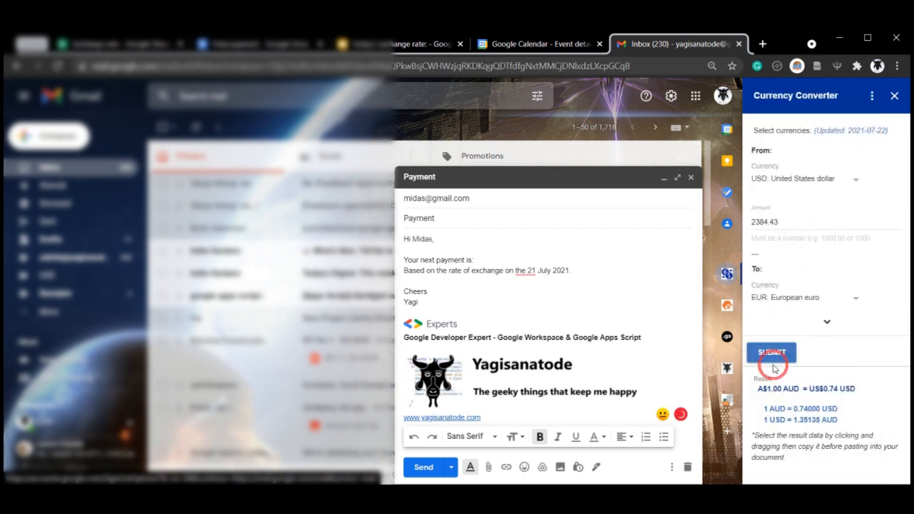
{"action": "left_click", "coordinate": [772, 353]}
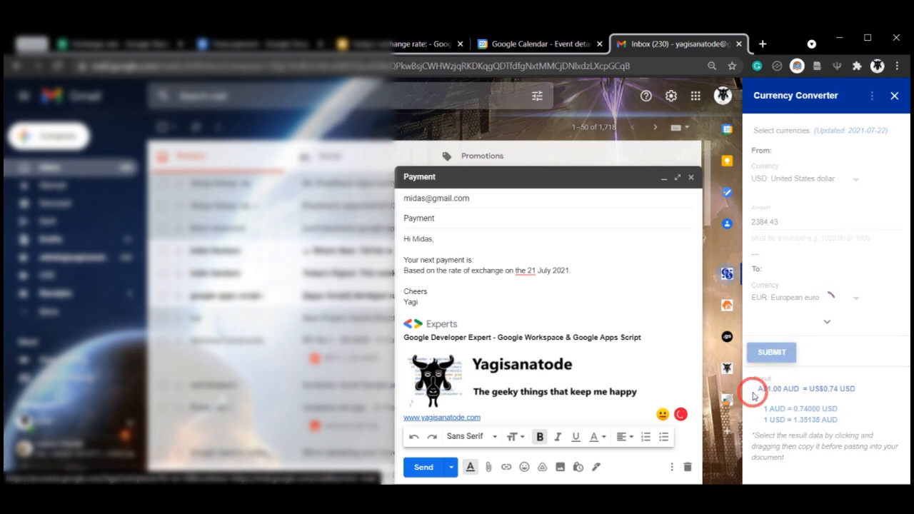
{"action": "left_click", "coordinate": [772, 353]}
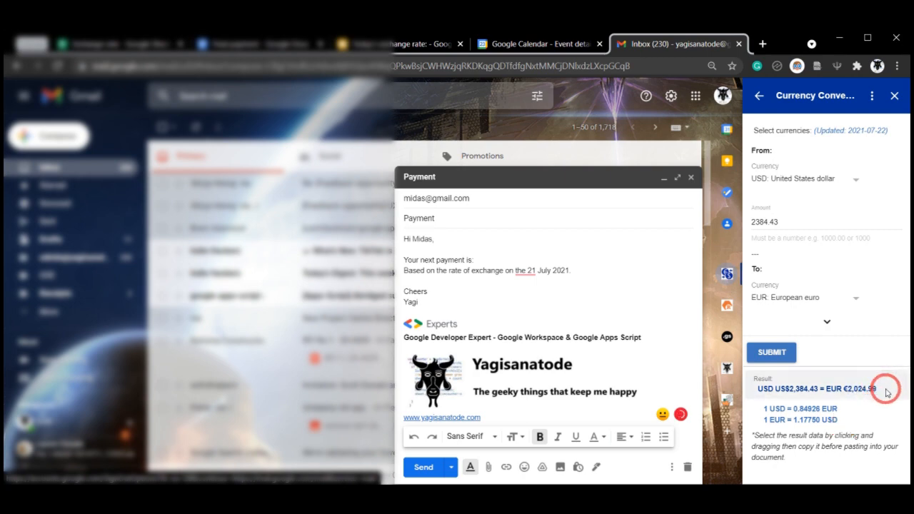
{"action": "mouse_move", "coordinate": [889, 391]}
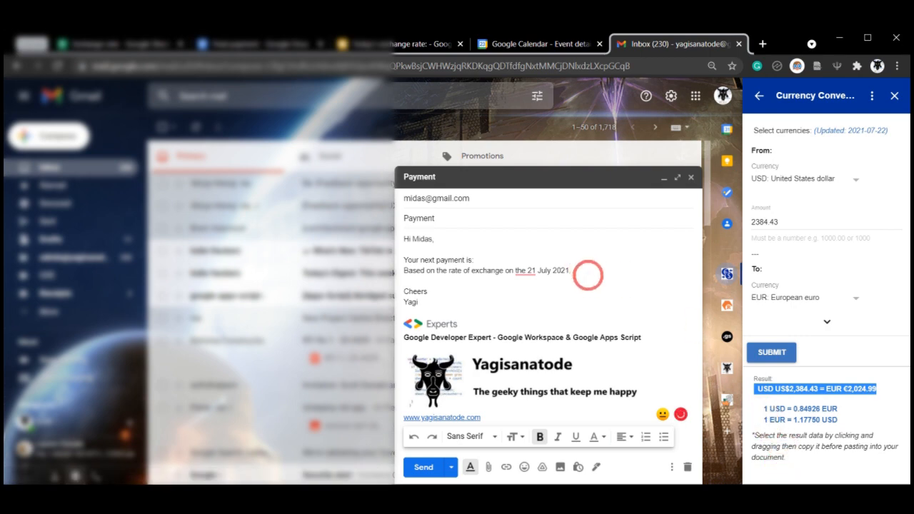
{"action": "mouse_move", "coordinate": [486, 283]}
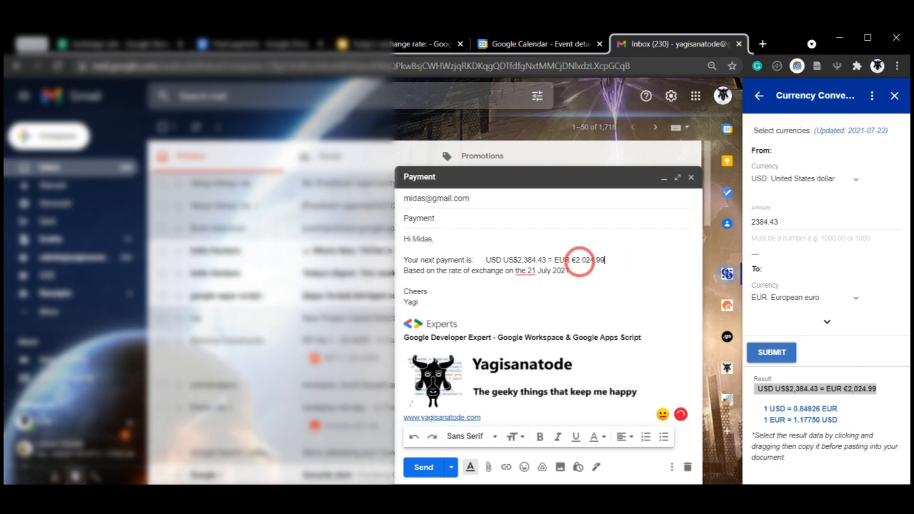
- Copy the conversion result from the sidebar and move to the Final payment letter
{"action": "right_click", "coordinate": [603, 260]}
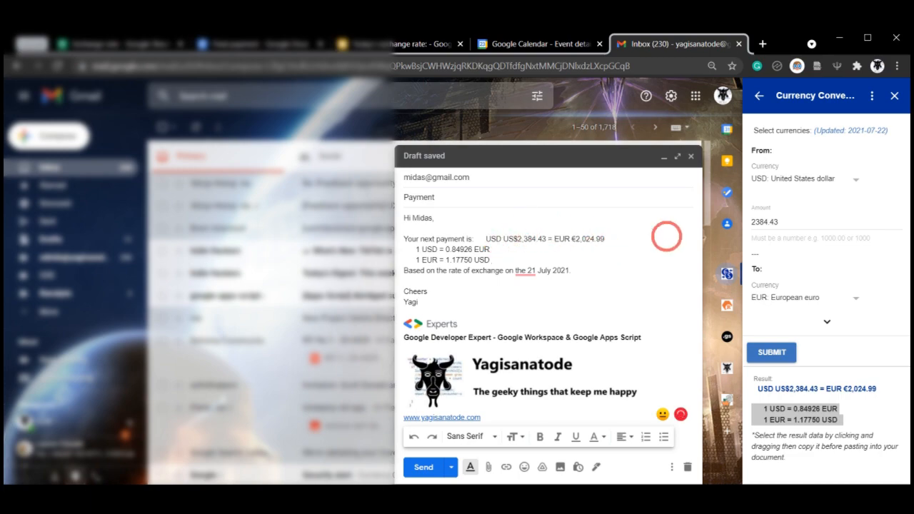
{"action": "left_click", "coordinate": [257, 44]}
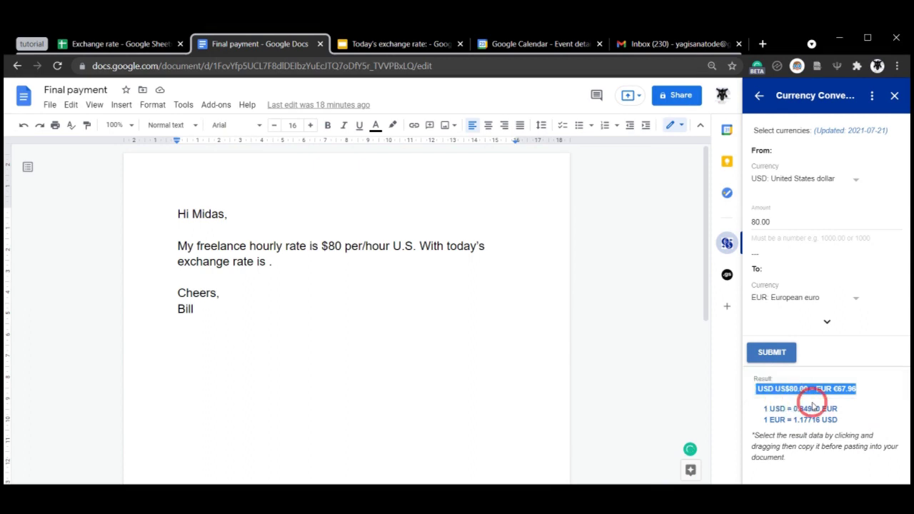
{"action": "mouse_move", "coordinate": [894, 325]}
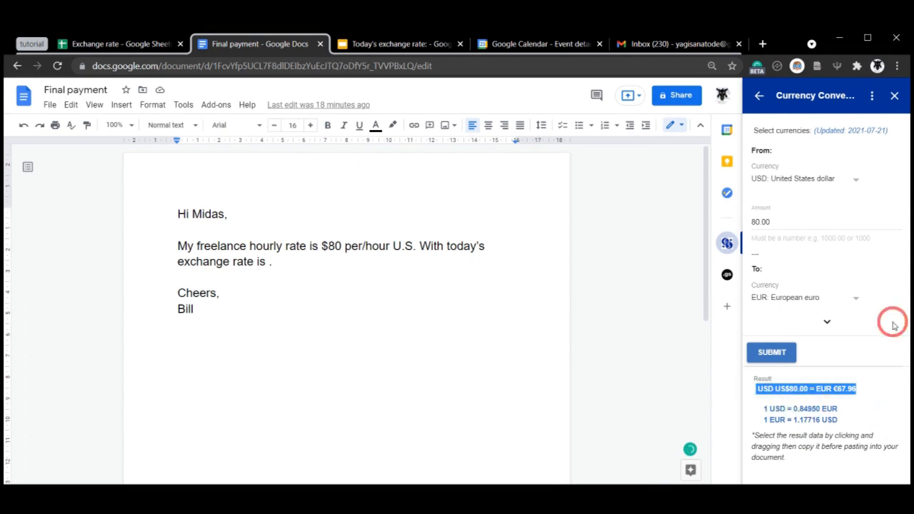
{"action": "mouse_move", "coordinate": [836, 350]}
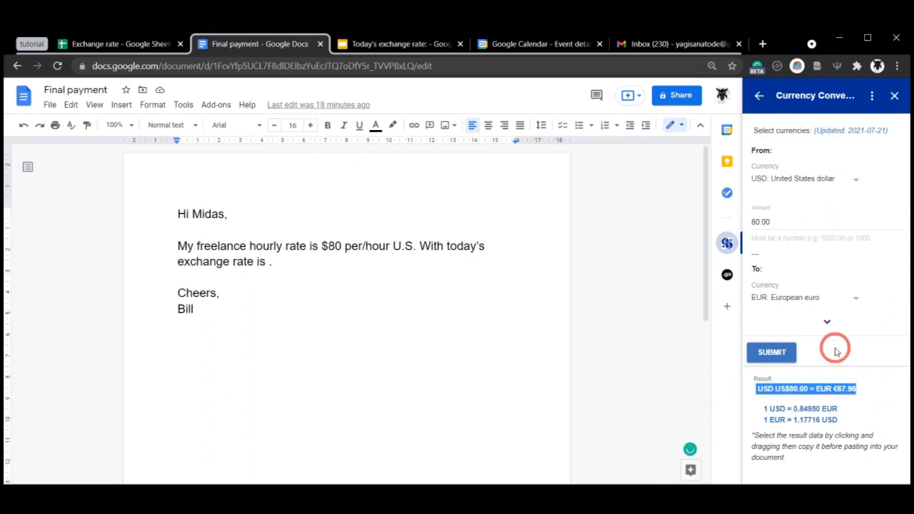
{"action": "mouse_move", "coordinate": [827, 330]}
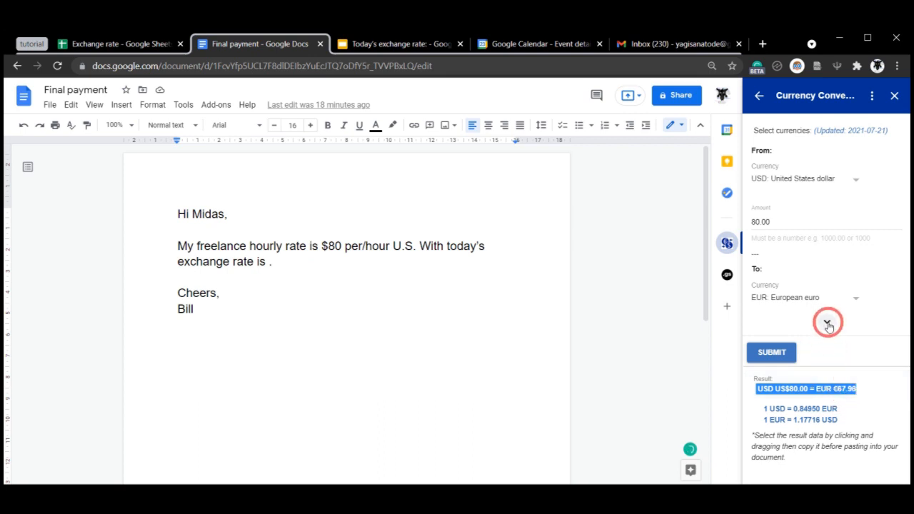
- Reveal the extra result formatting options and keep English (United Kingdom) as locale
{"action": "left_click", "coordinate": [827, 321]}
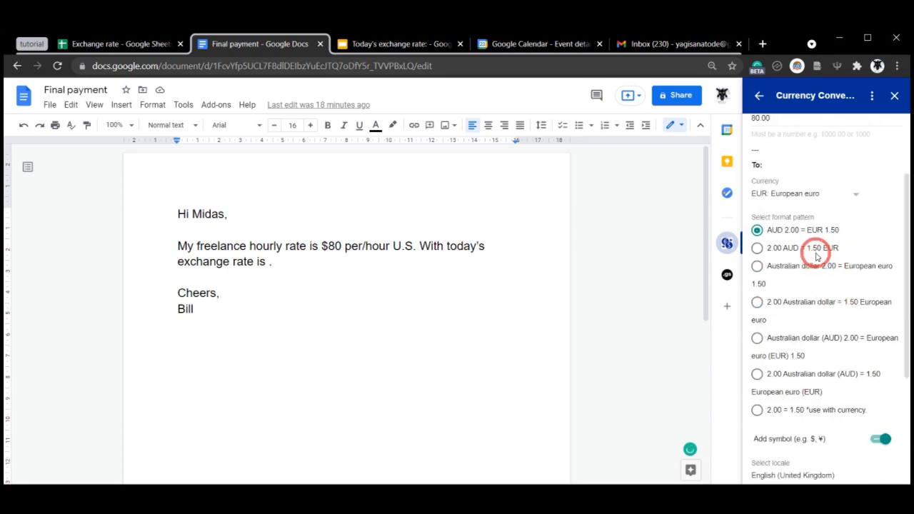
{"action": "mouse_move", "coordinate": [798, 277]}
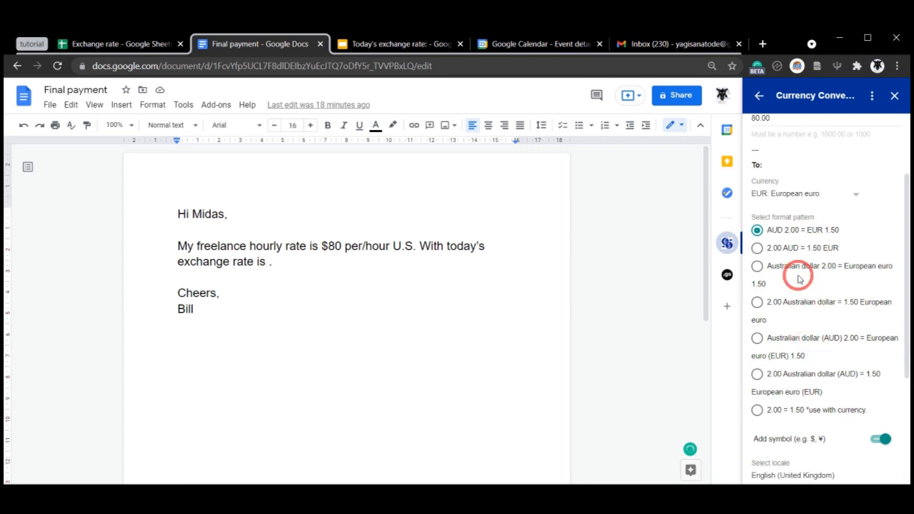
{"action": "mouse_move", "coordinate": [823, 283]}
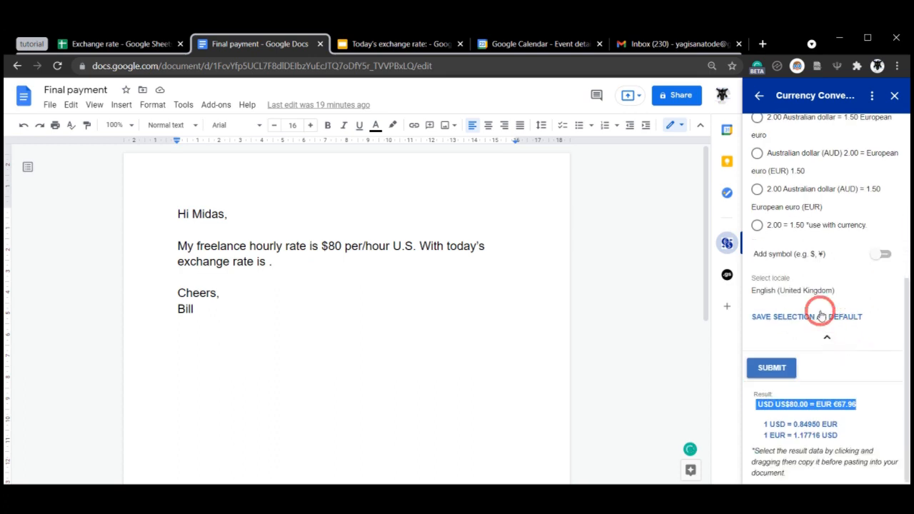
{"action": "left_click", "coordinate": [793, 290]}
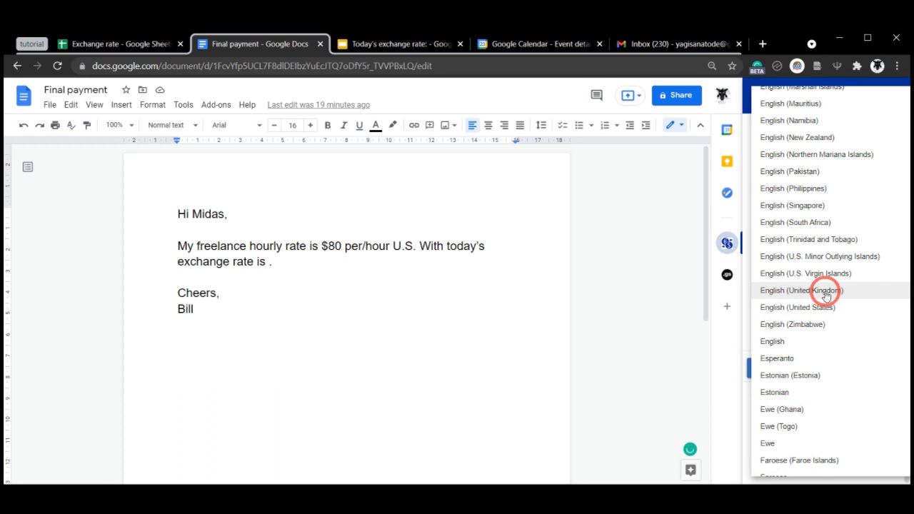
{"action": "left_click", "coordinate": [802, 291]}
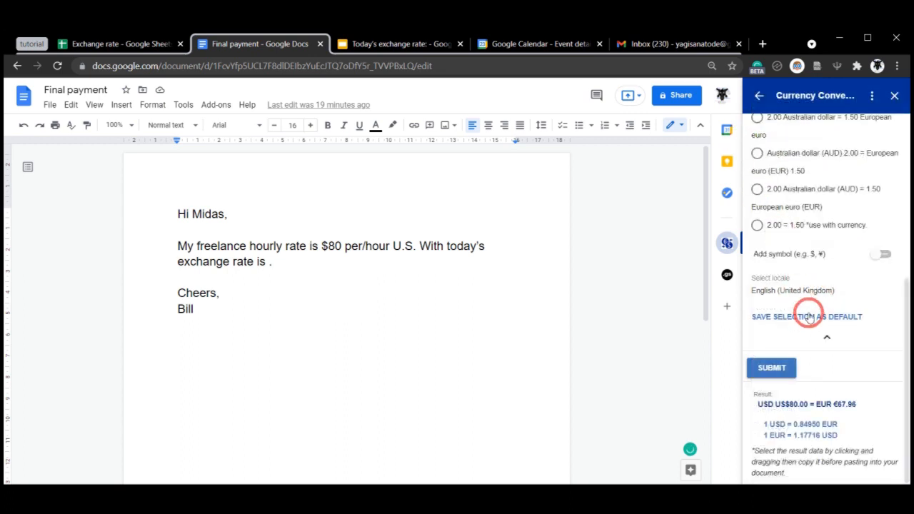
{"action": "mouse_move", "coordinate": [808, 317]}
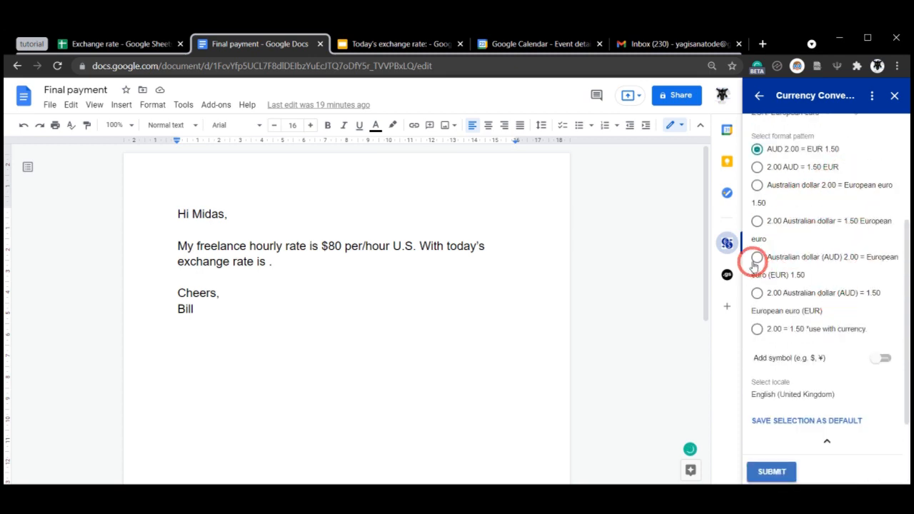
- Select the full-currency-names-with-codes pattern and browse the locale list
{"action": "left_click", "coordinate": [757, 258]}
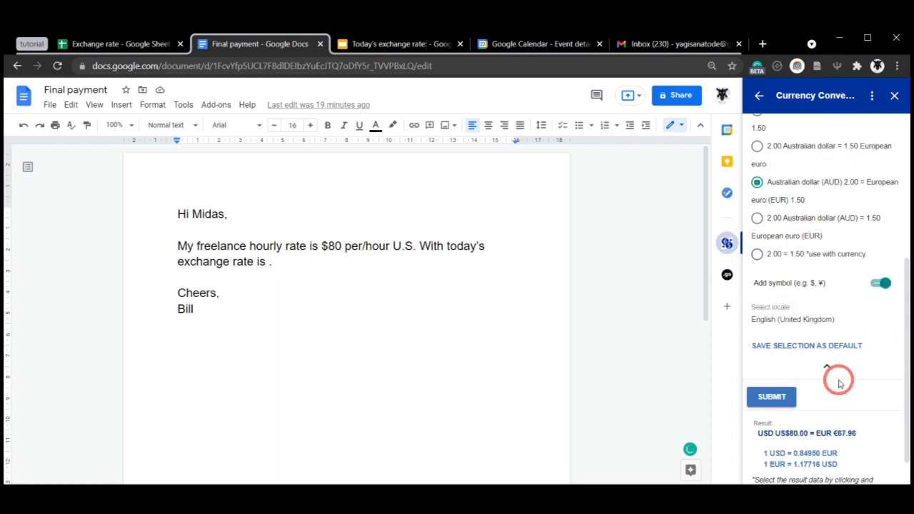
{"action": "left_click", "coordinate": [811, 320]}
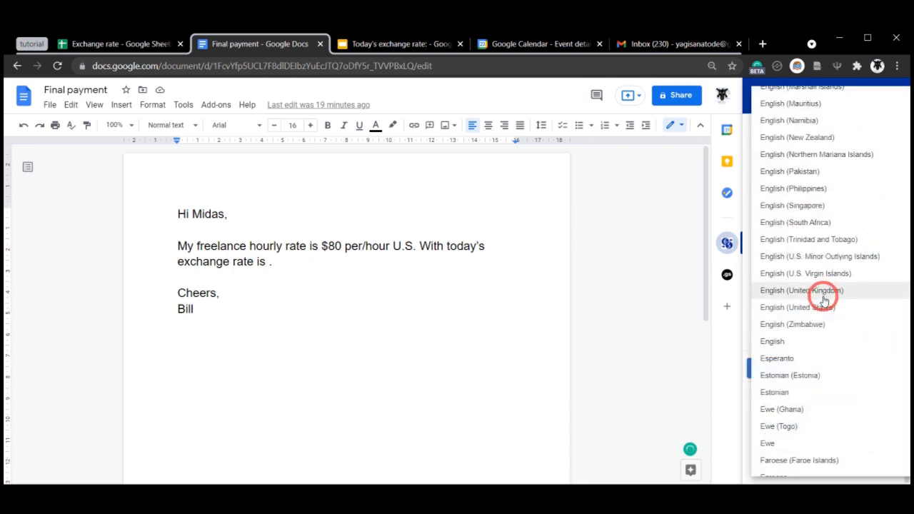
{"action": "scroll", "scroll_direction": "down", "scroll_amount": 3}
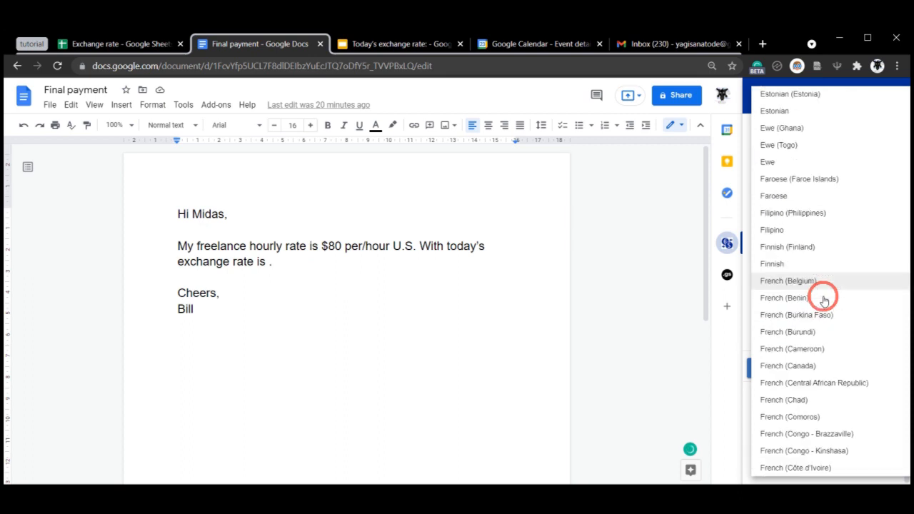
{"action": "mouse_move", "coordinate": [827, 285]}
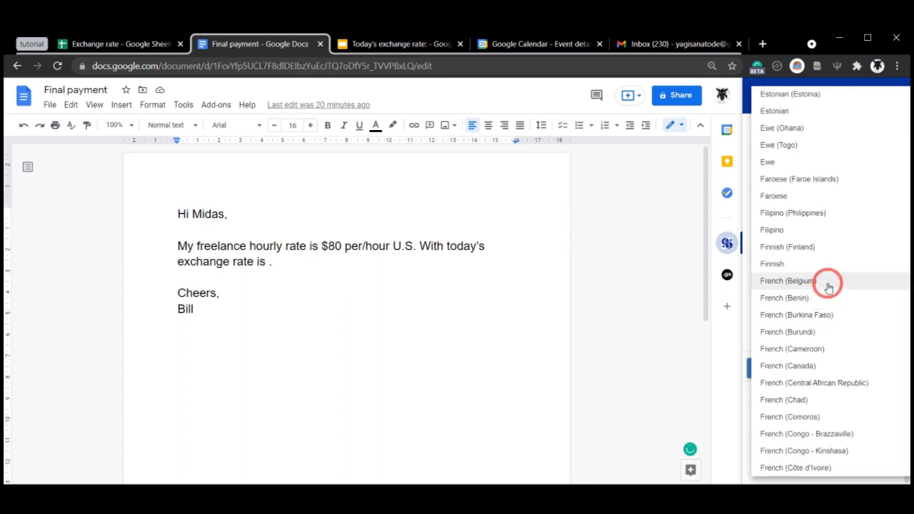
{"action": "scroll", "scroll_direction": "down", "scroll_amount": 3}
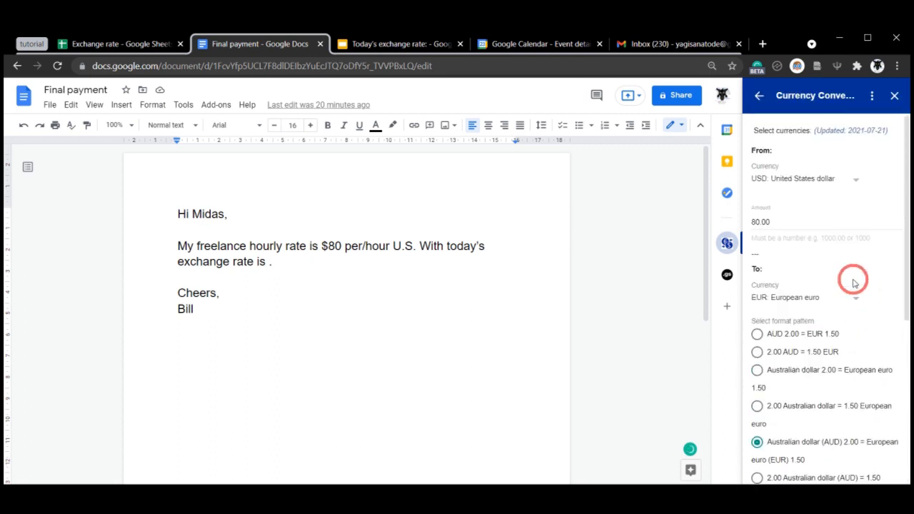
{"action": "mouse_move", "coordinate": [857, 179]}
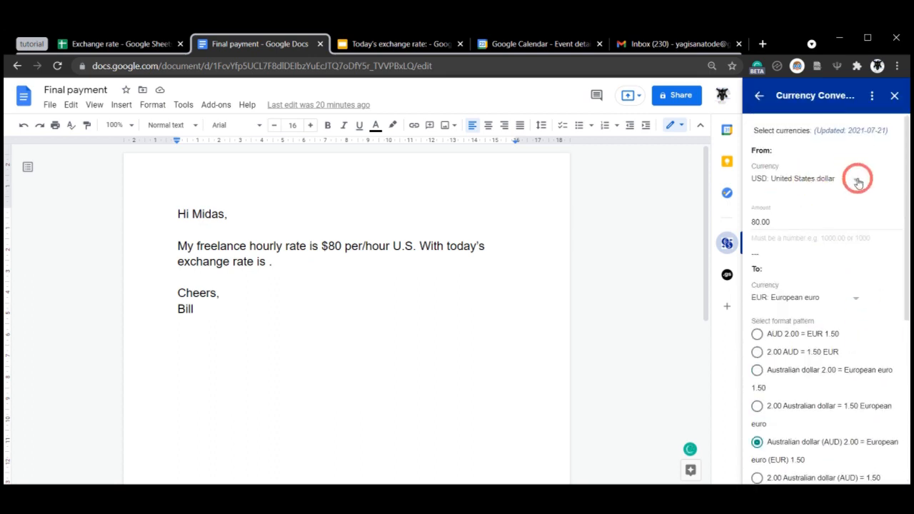
{"action": "mouse_move", "coordinate": [856, 296]}
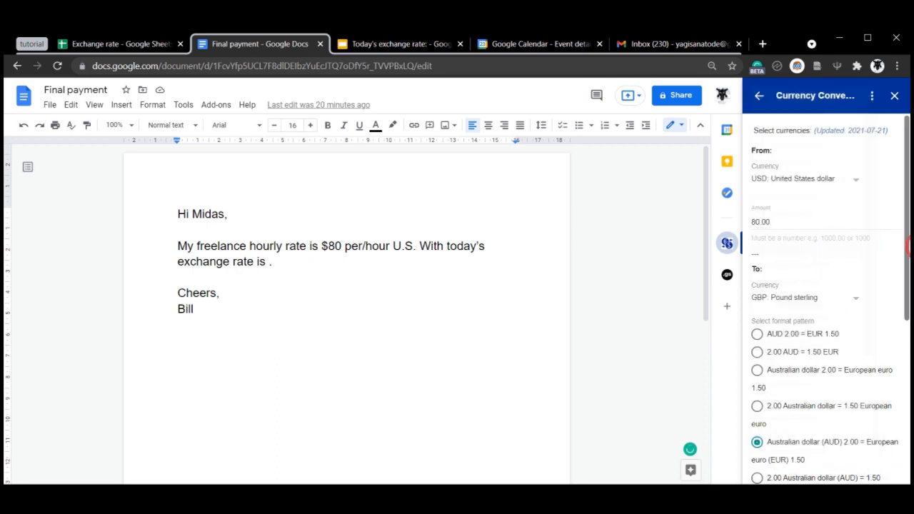
- Convert US$80 and insert 'United States dollar (USD) 80,00 $US = Pound sterling (GBP) 58,13 £GB' after 'exchange rate is'
{"action": "left_click", "coordinate": [772, 367]}
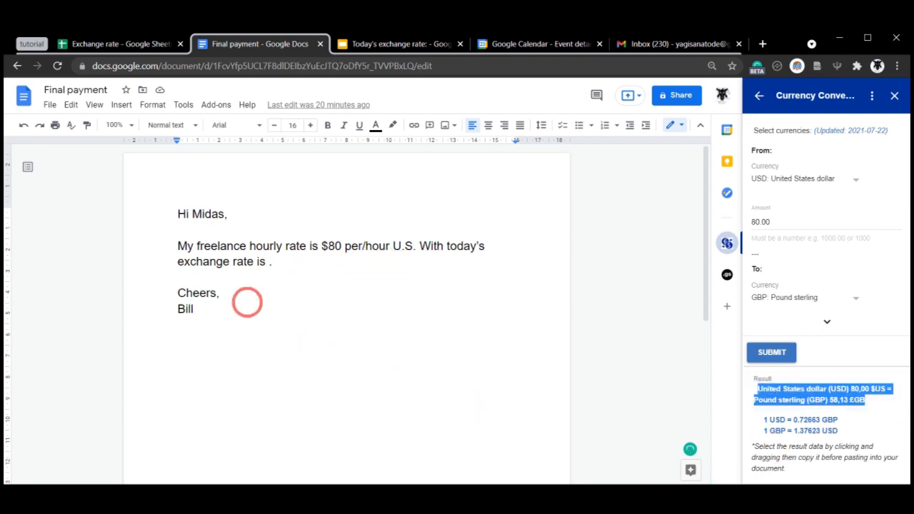
{"action": "left_click", "coordinate": [270, 261]}
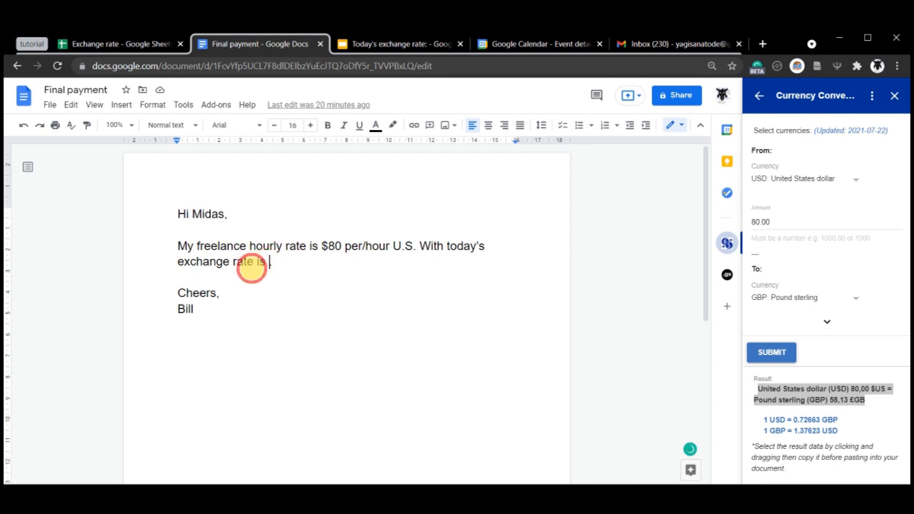
{"action": "type", "text": "United States dollar (USD) 80,00 $US = Pound sterling (GBP) 58,13 £GB."}
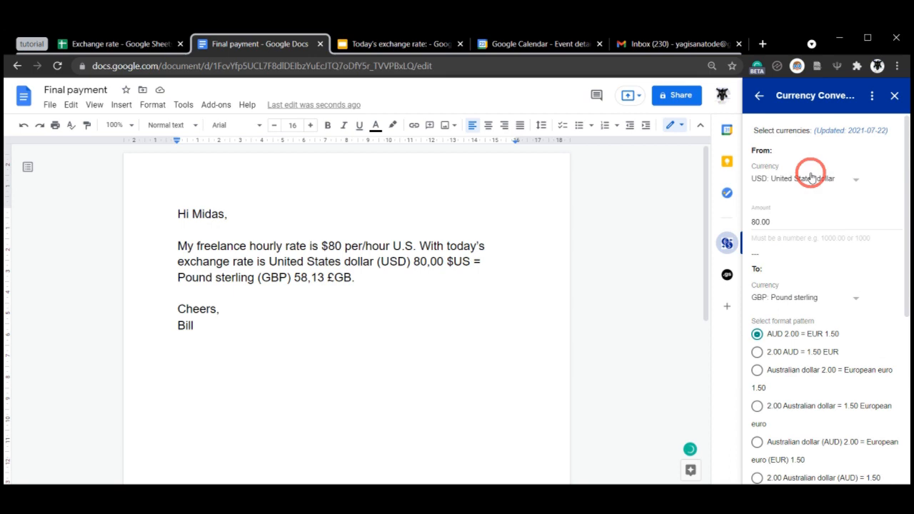
- Re-select the full-name-with-code format pattern and review the symbol and French locale settings
{"action": "scroll", "scroll_direction": "down", "scroll_amount": 3}
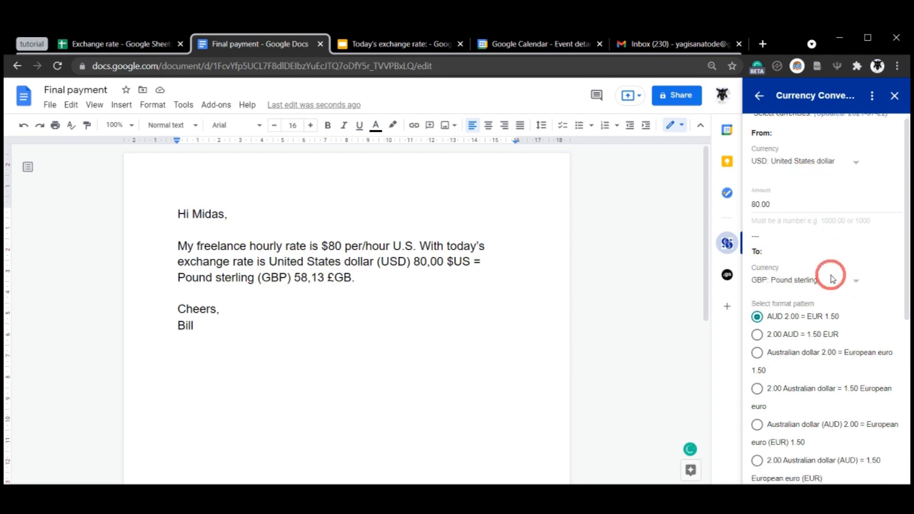
{"action": "scroll", "scroll_direction": "down", "scroll_amount": 3}
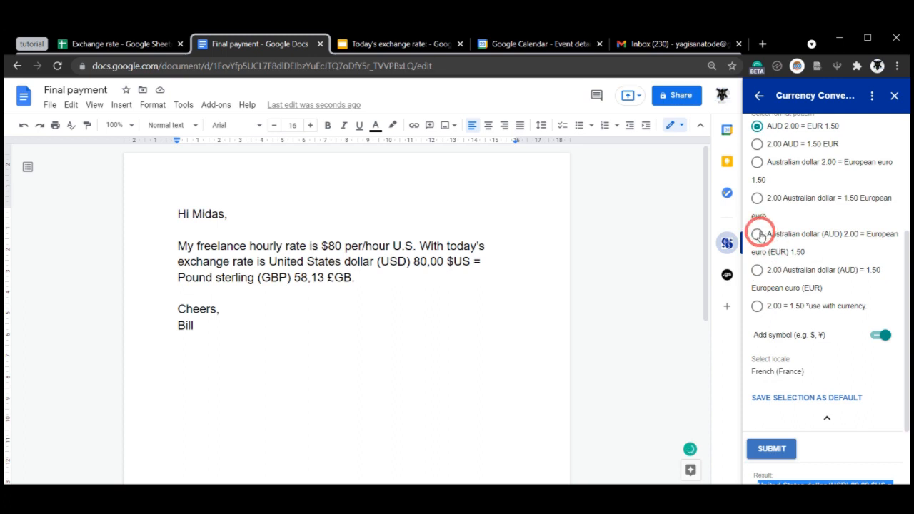
{"action": "left_click", "coordinate": [756, 233]}
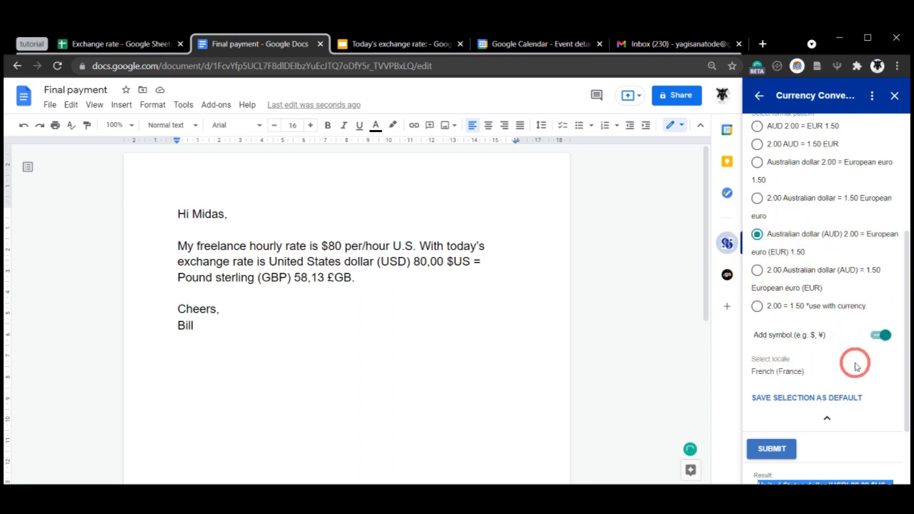
{"action": "mouse_move", "coordinate": [830, 401]}
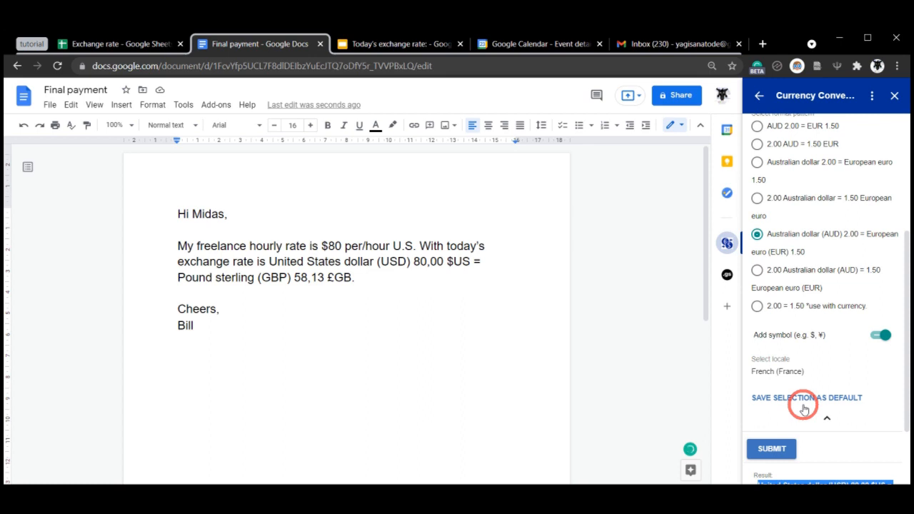
{"action": "scroll", "scroll_direction": "up", "scroll_amount": 3}
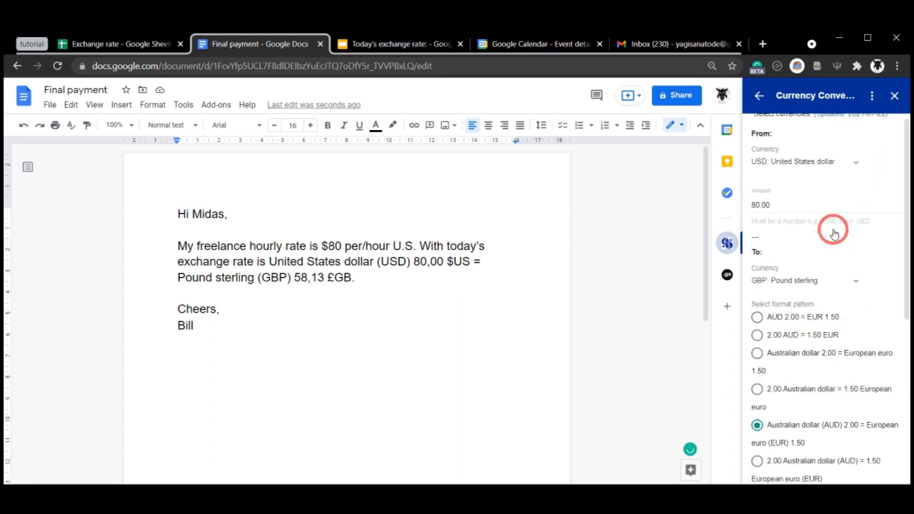
{"action": "scroll", "scroll_direction": "down", "scroll_amount": 3}
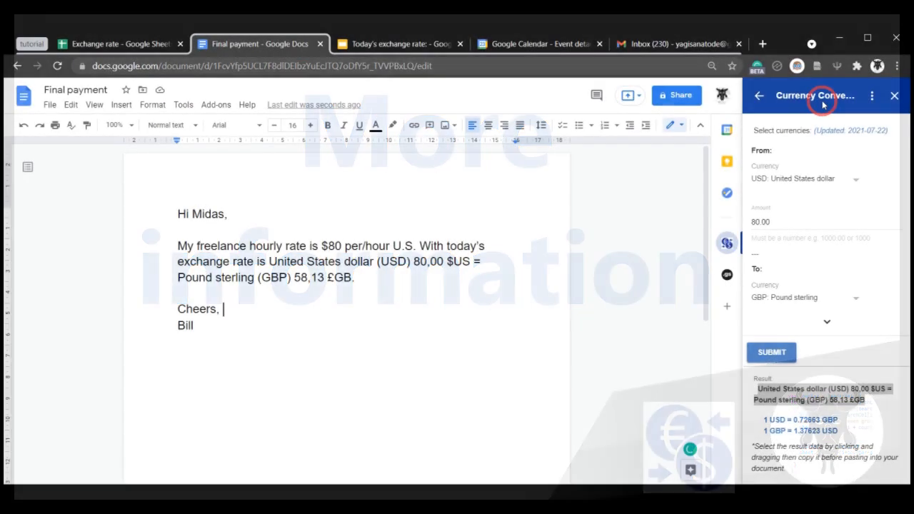
- Choose Instructions from the add-on's three-dot help menu
{"action": "left_click", "coordinate": [871, 95]}
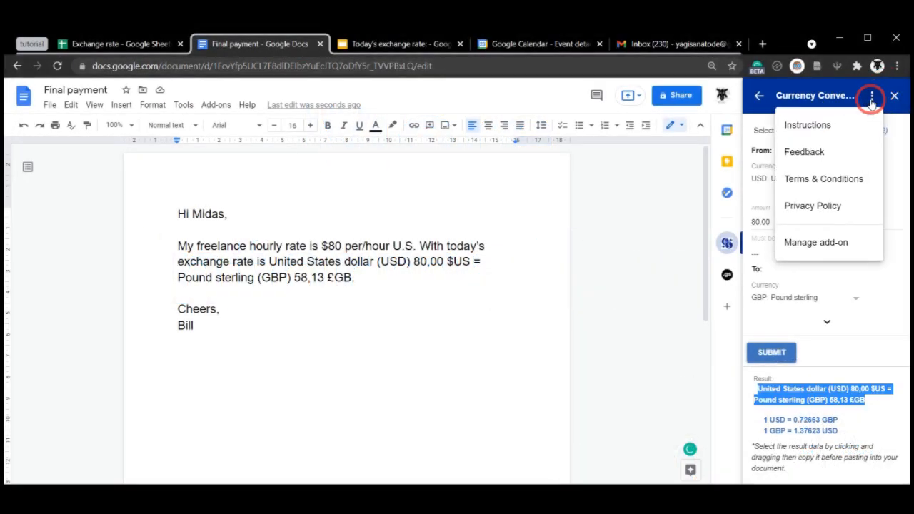
{"action": "mouse_move", "coordinate": [852, 129]}
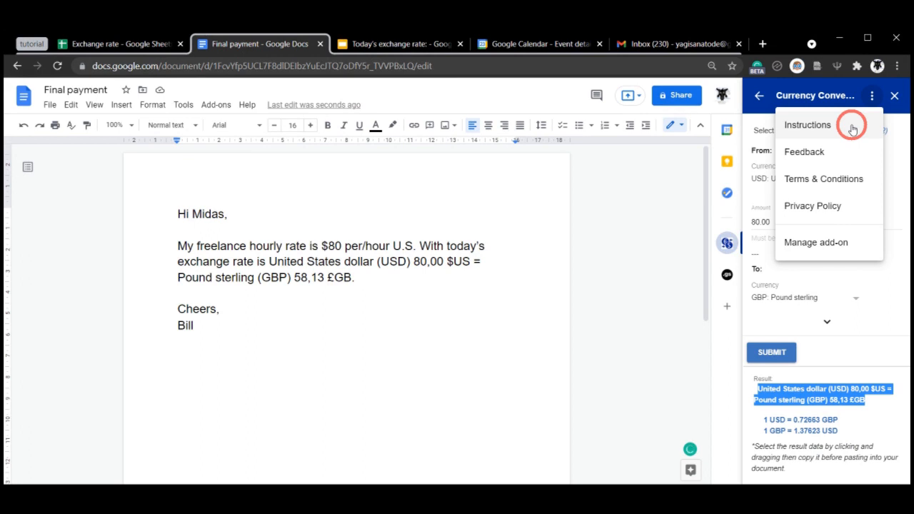
{"action": "mouse_move", "coordinate": [832, 125]}
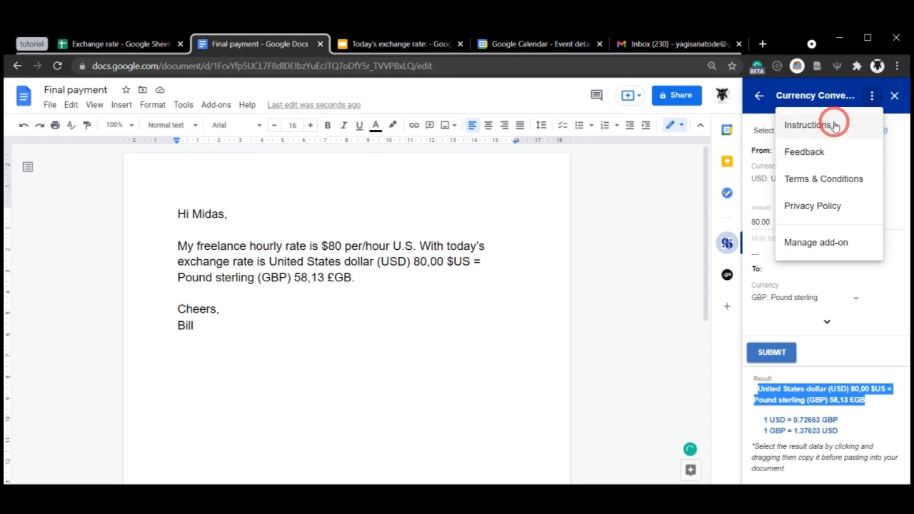
{"action": "mouse_move", "coordinate": [849, 119]}
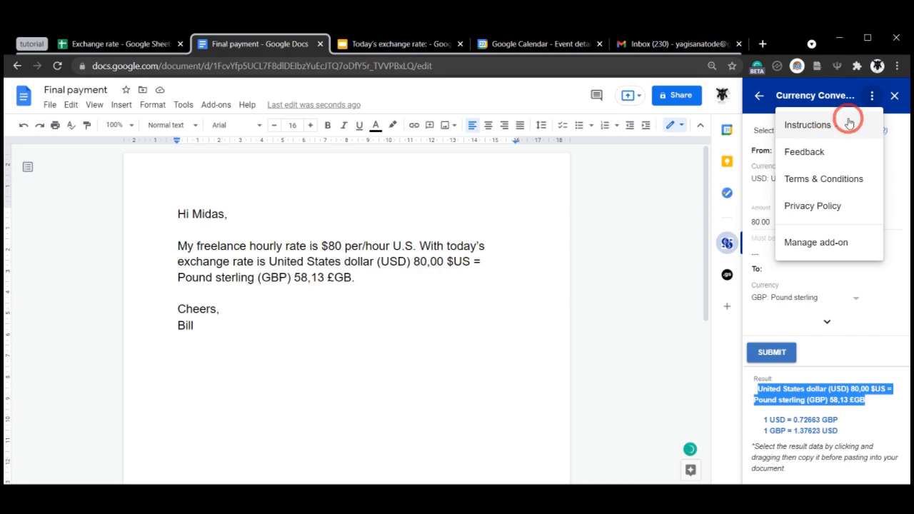
{"action": "left_click", "coordinate": [807, 125]}
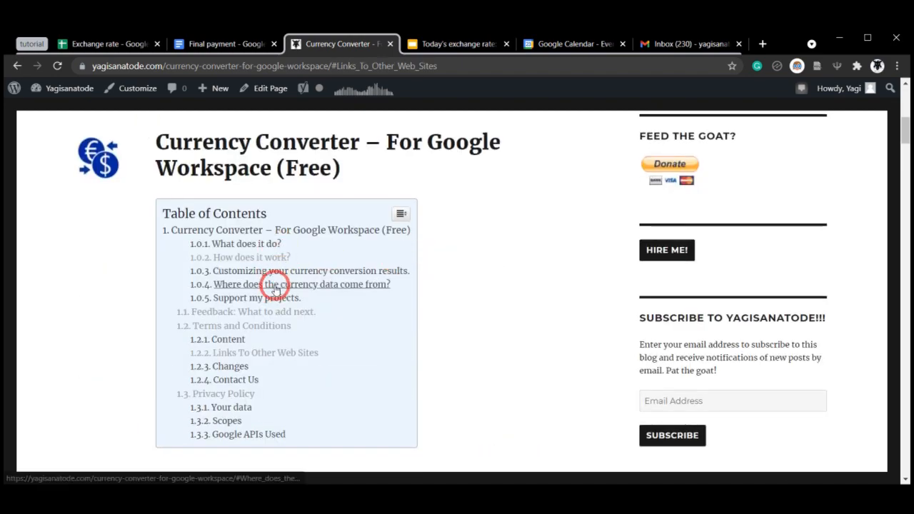
- Skim the instructions page, return to the Final payment letter, and choose Feedback
{"action": "scroll", "scroll_direction": "down", "scroll_amount": 3}
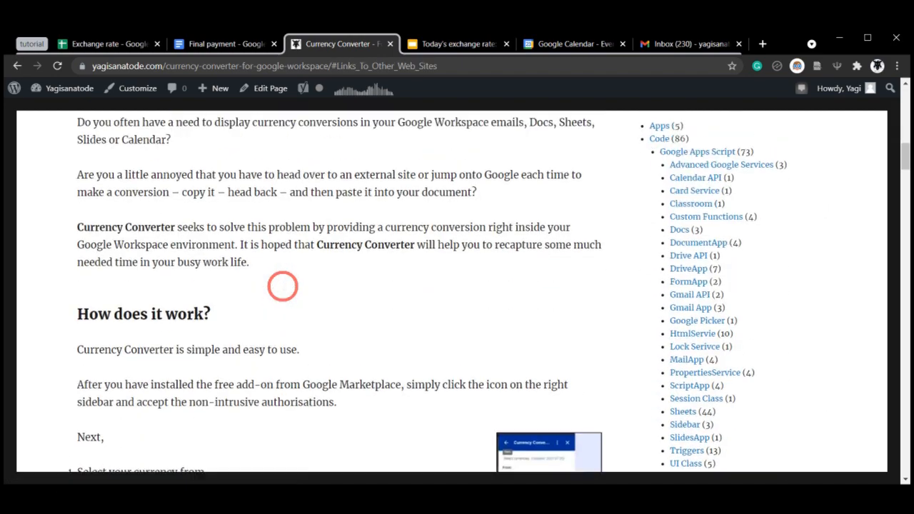
{"action": "scroll", "scroll_direction": "up", "scroll_amount": 3}
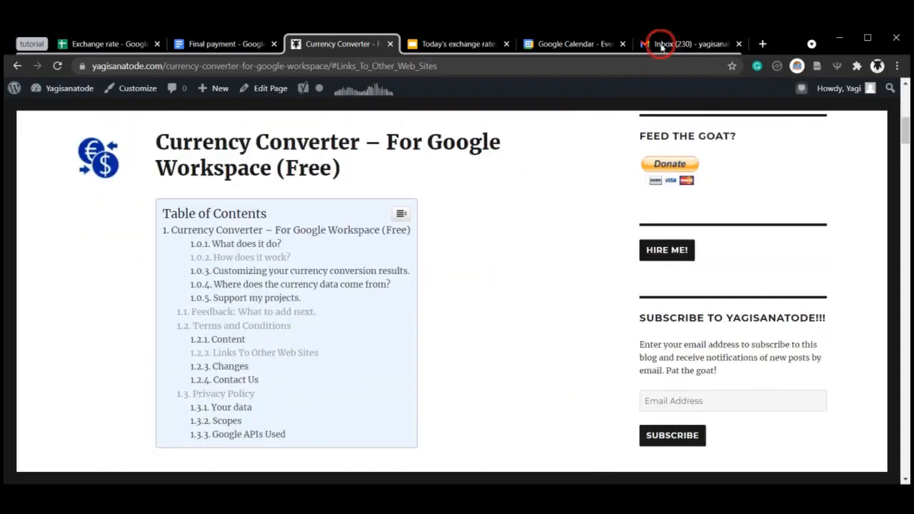
{"action": "left_click", "coordinate": [225, 43]}
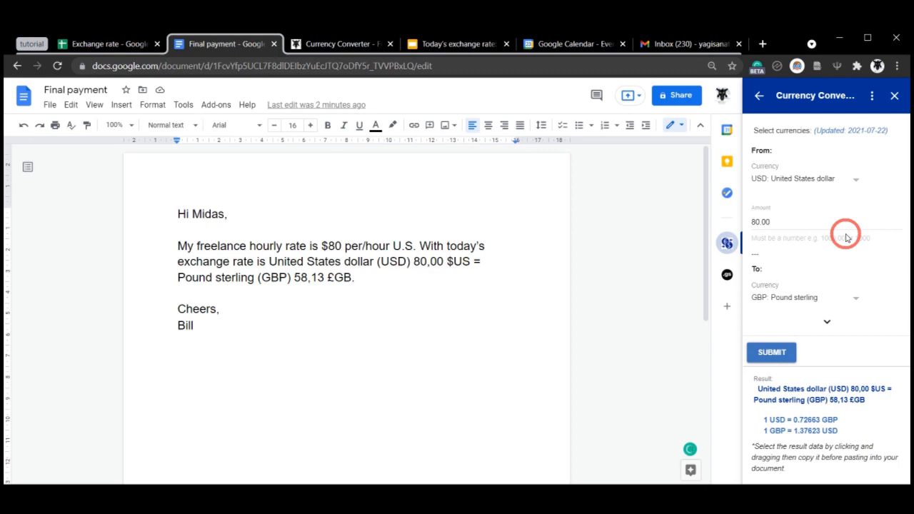
{"action": "mouse_move", "coordinate": [870, 43]}
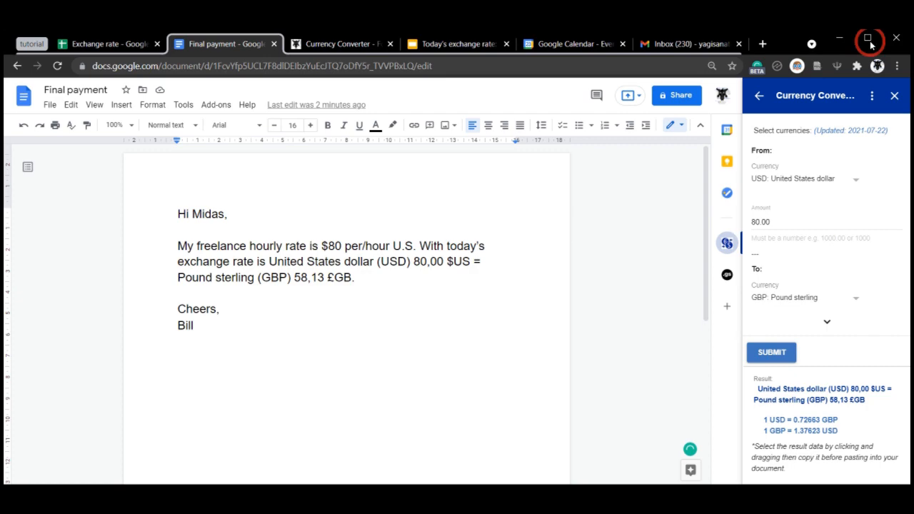
{"action": "left_click", "coordinate": [873, 95]}
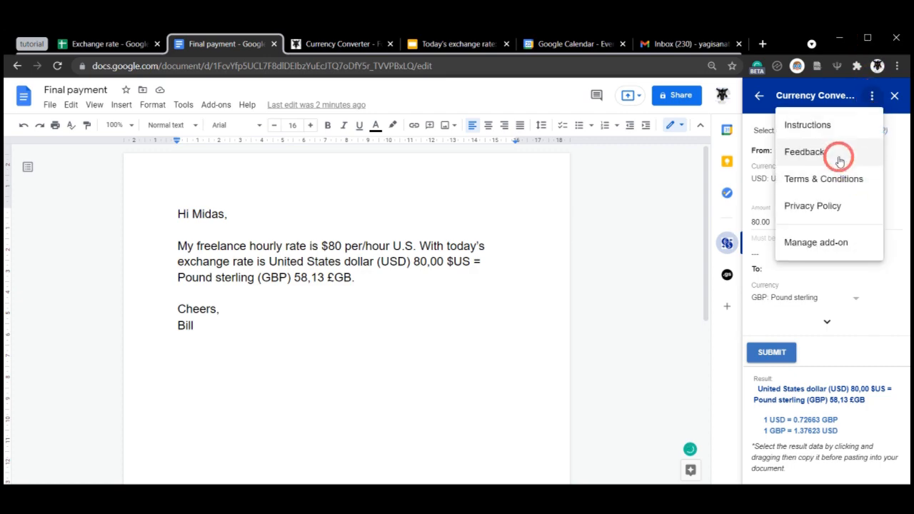
{"action": "left_click", "coordinate": [803, 151]}
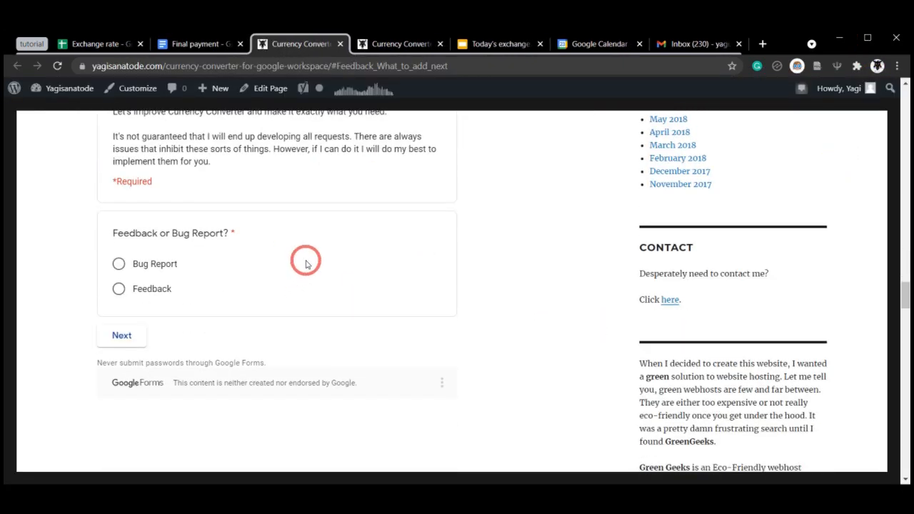
{"action": "scroll", "scroll_direction": "up", "scroll_amount": 3}
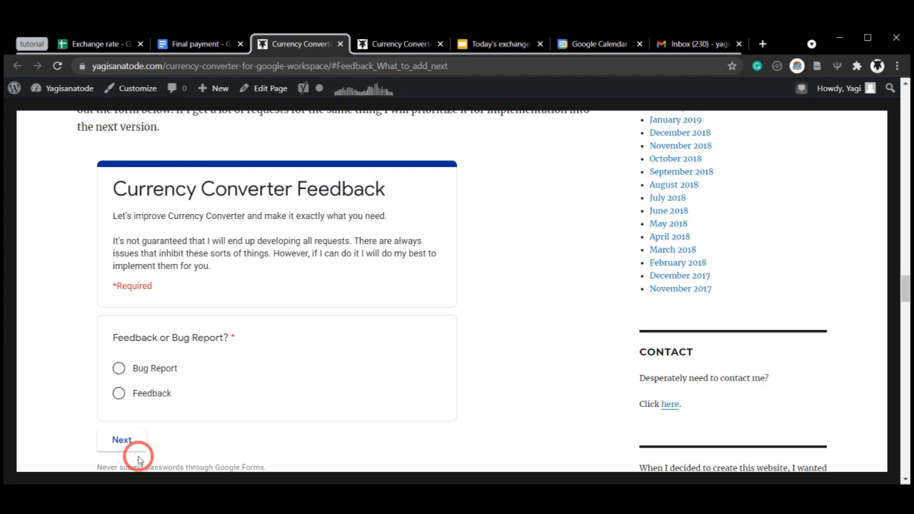
{"action": "mouse_move", "coordinate": [170, 323]}
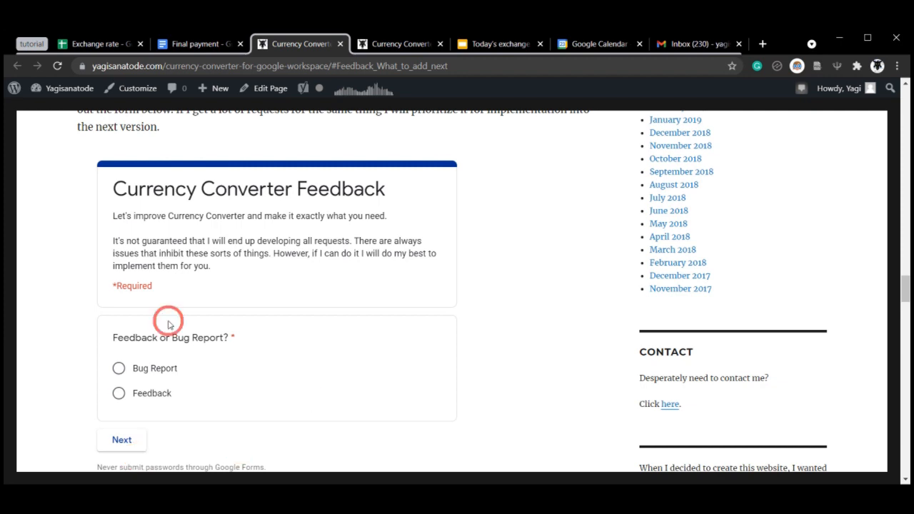
{"action": "left_click", "coordinate": [697, 43]}
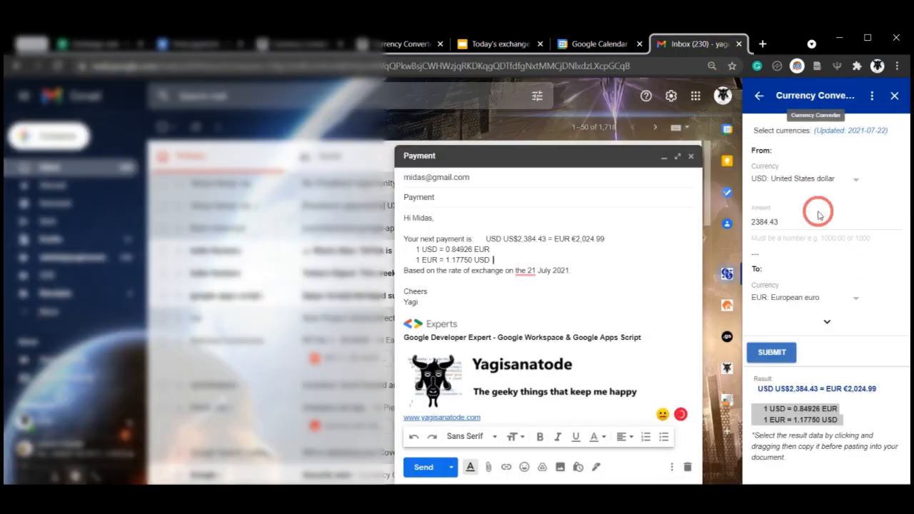